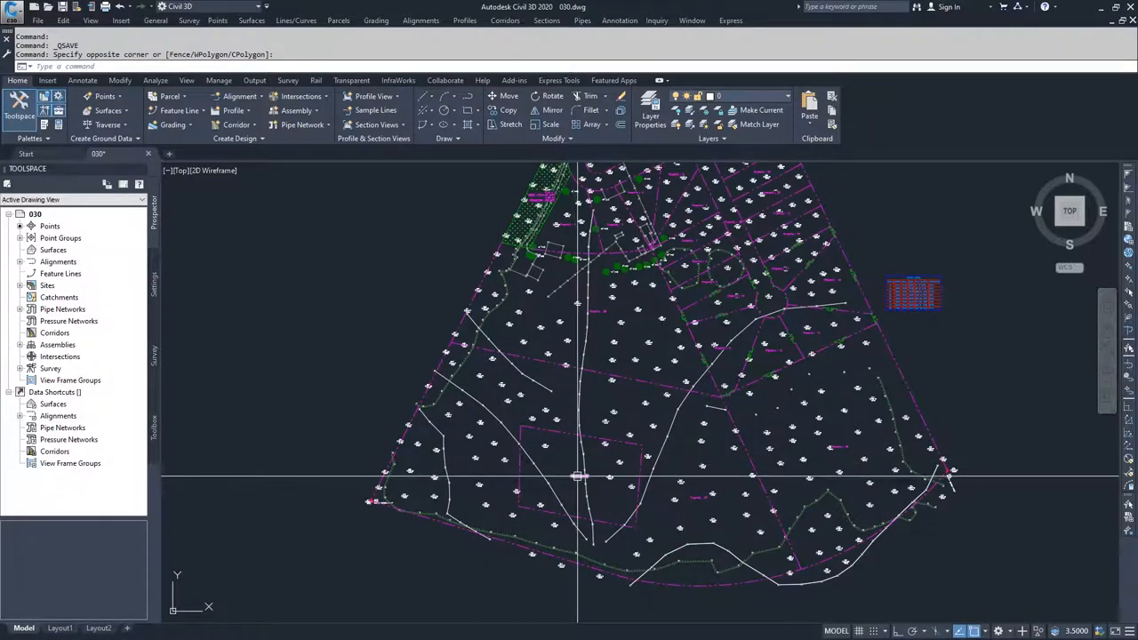
Step: Select the outer parcel segment bounding the site to bring up its contextual tools
{"action": "left_click", "coordinate": [578, 462]}
{"action": "type", "text": "E"}
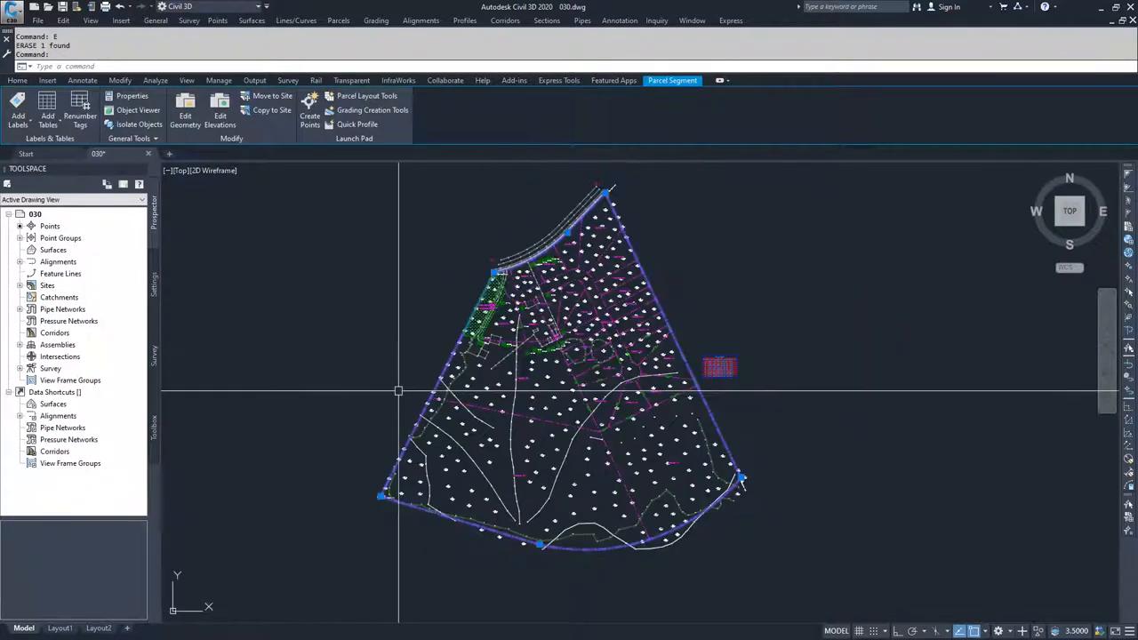
{"action": "mouse_move", "coordinate": [601, 288]}
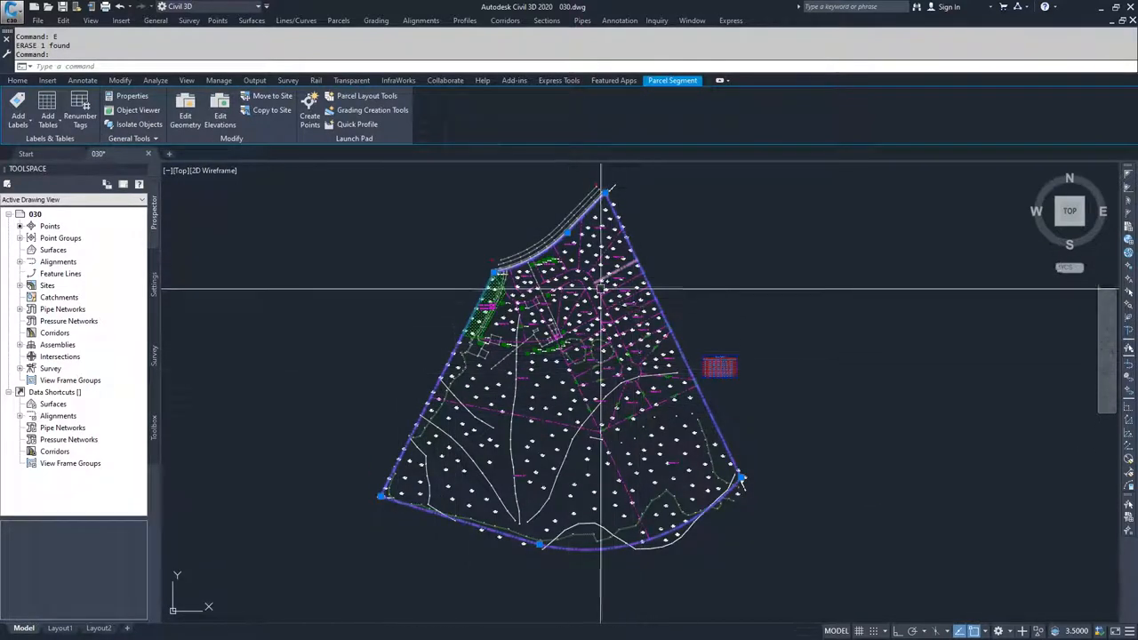
{"action": "mouse_move", "coordinate": [523, 306]}
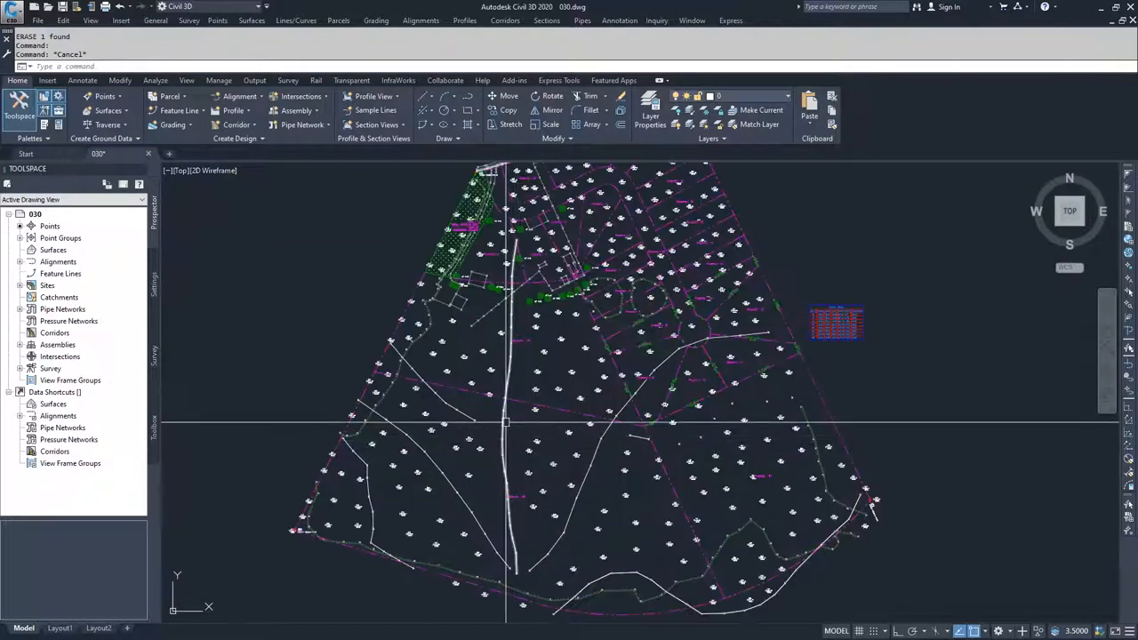
{"action": "mouse_move", "coordinate": [471, 437]}
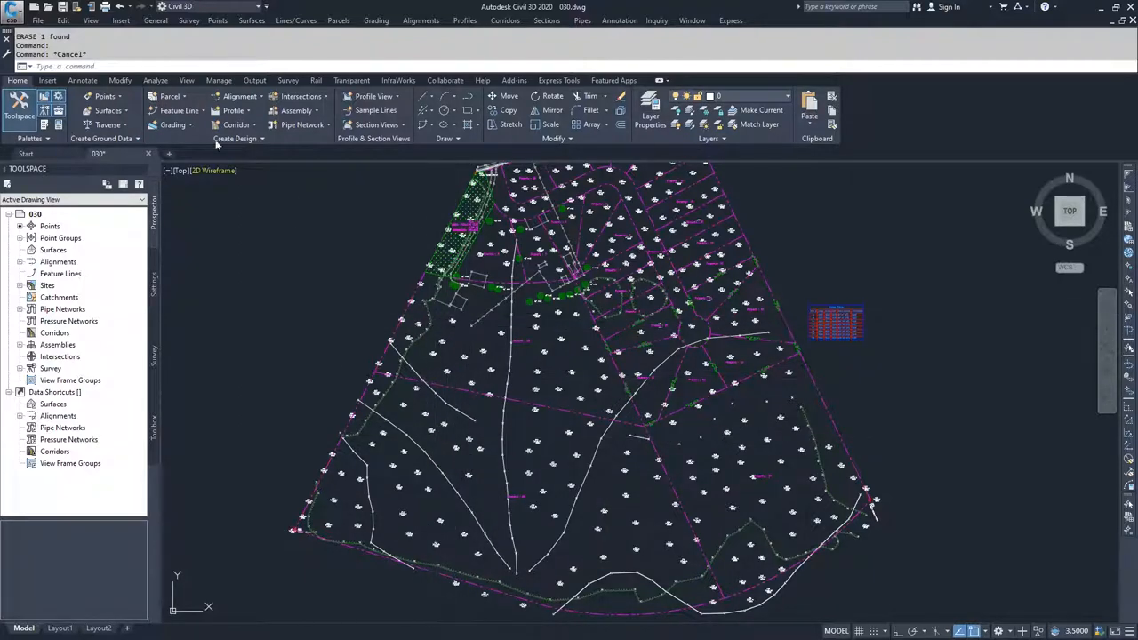
Step: Launch Parcel Creation Tools from the Home ribbon's Parcel dropdown
{"action": "left_click", "coordinate": [168, 96]}
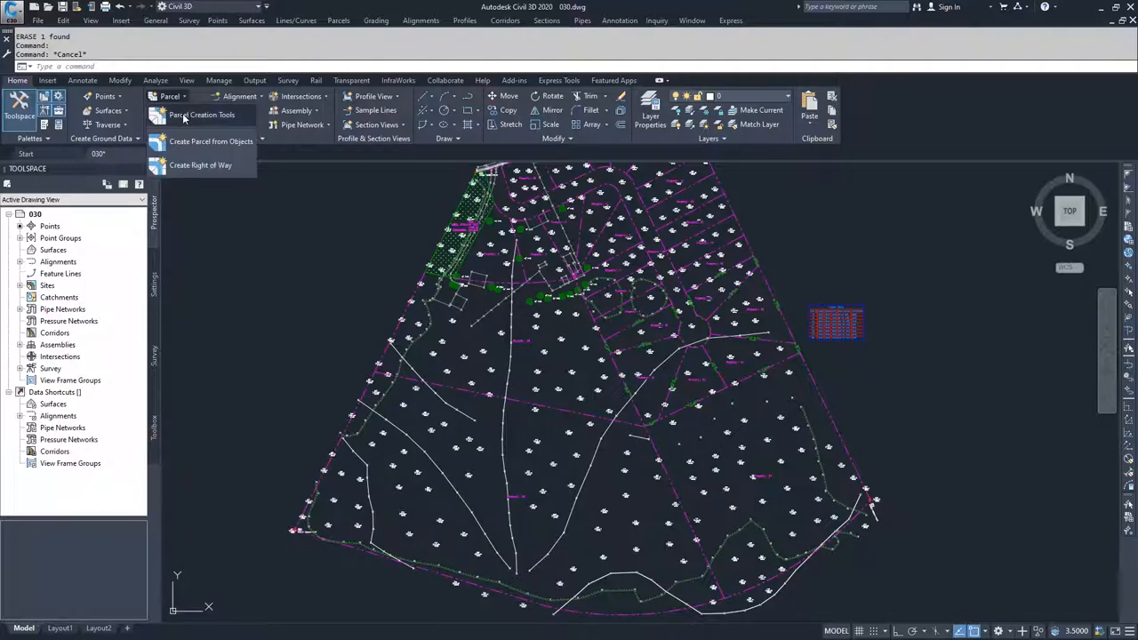
{"action": "left_click", "coordinate": [203, 114]}
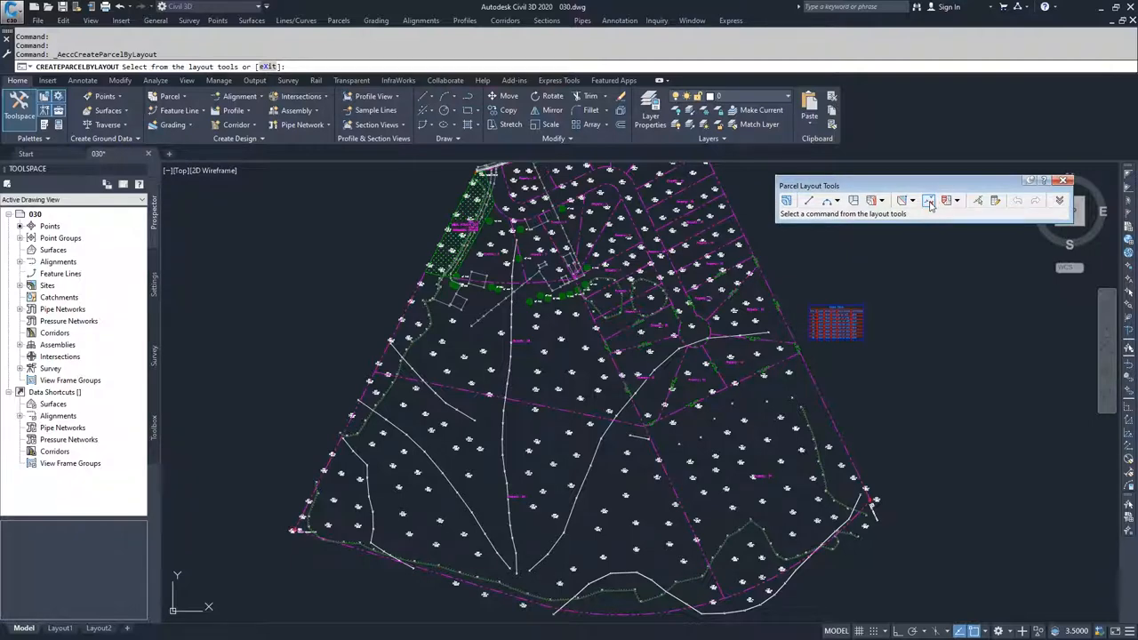
{"action": "mouse_move", "coordinate": [930, 199]}
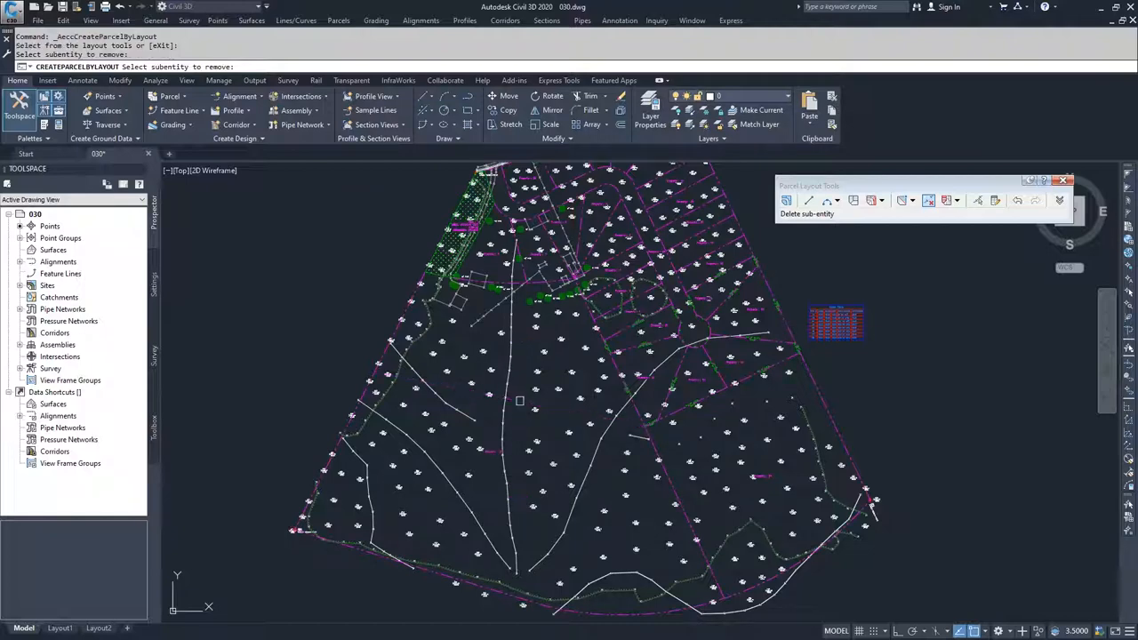
{"action": "mouse_move", "coordinate": [506, 353]}
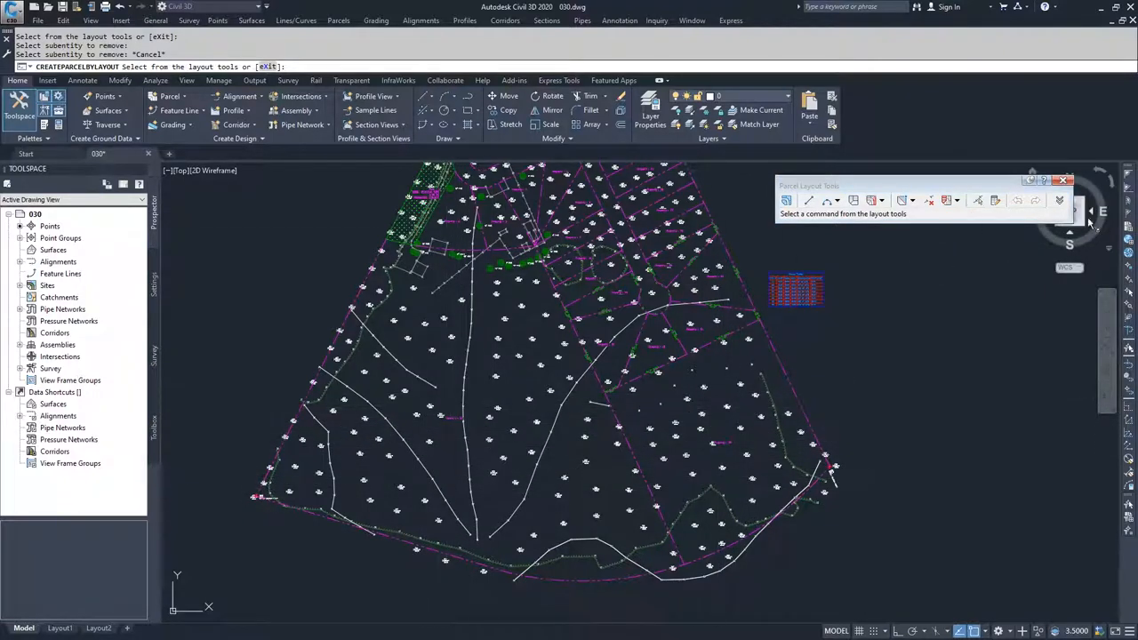
{"action": "mouse_move", "coordinate": [946, 199]}
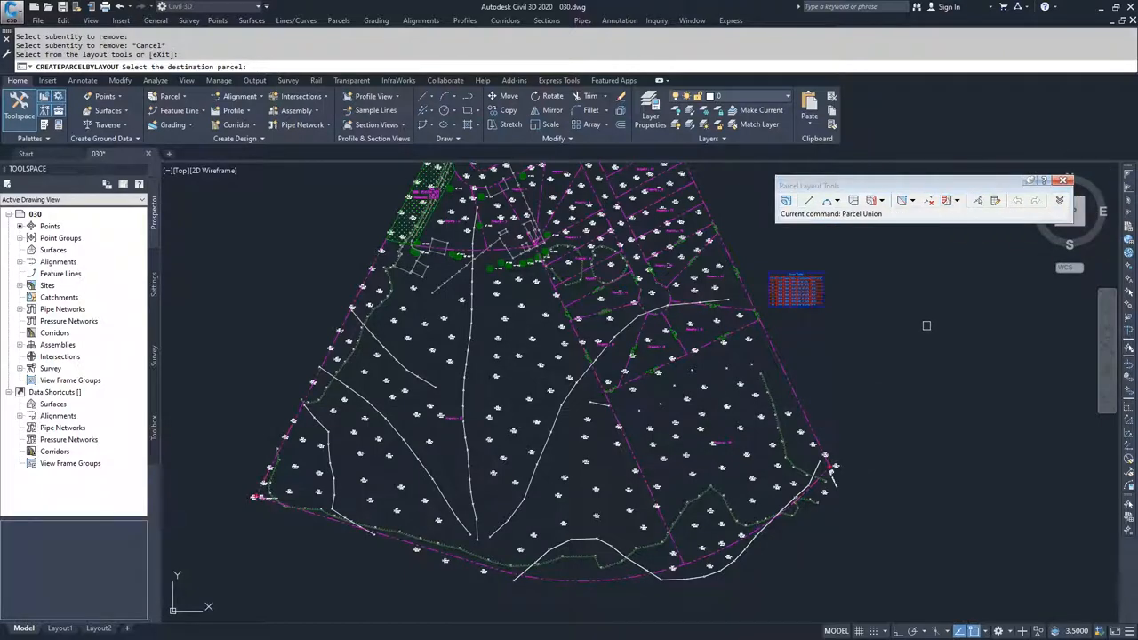
{"action": "mouse_move", "coordinate": [804, 423]}
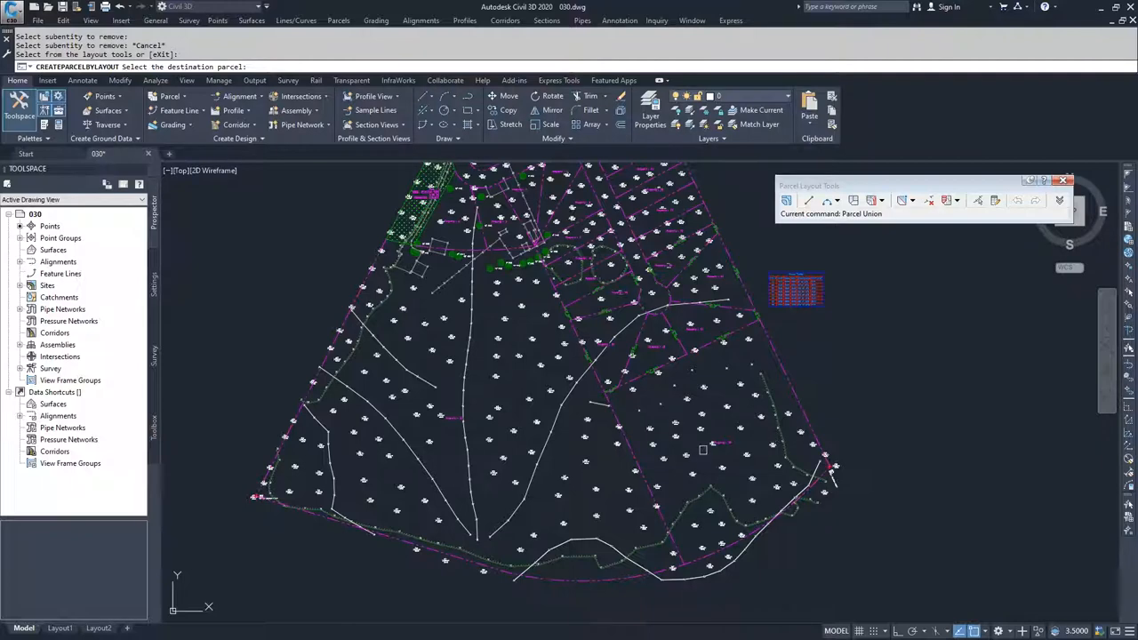
{"action": "mouse_move", "coordinate": [453, 416]}
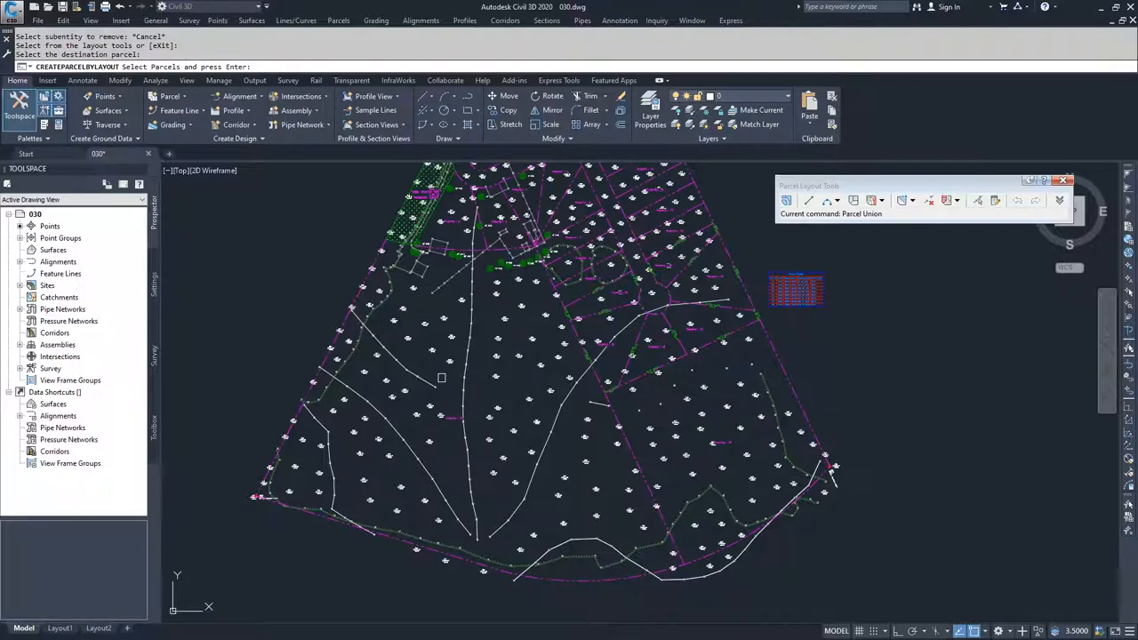
Step: Pick the small leftover parcel to join into the large destination parcel
{"action": "left_click", "coordinate": [722, 441]}
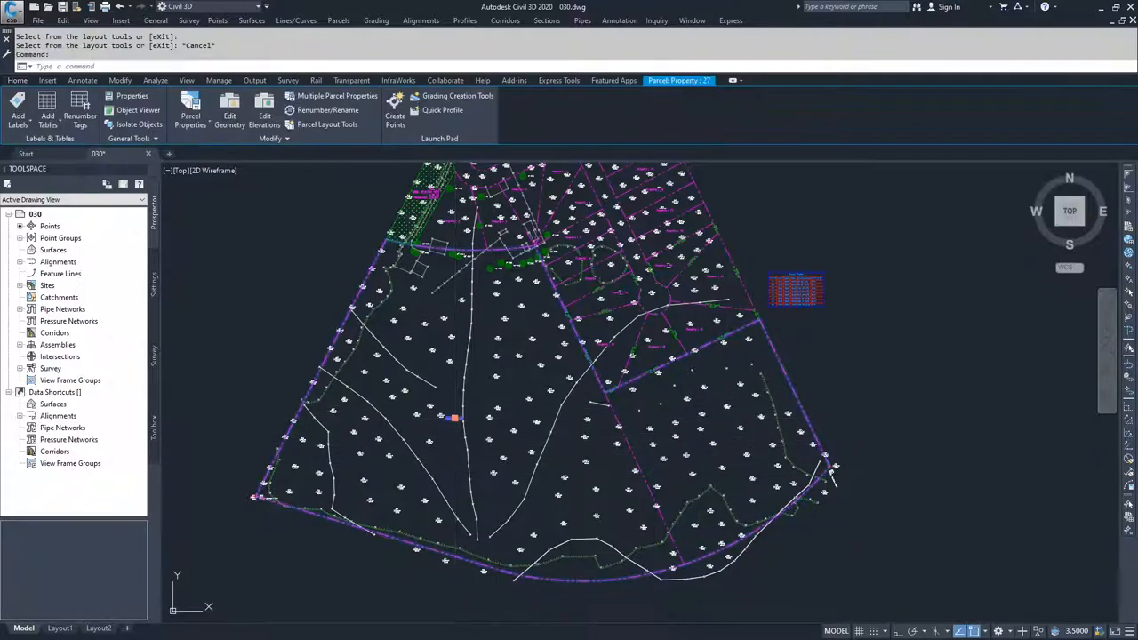
{"action": "mouse_move", "coordinate": [633, 391]}
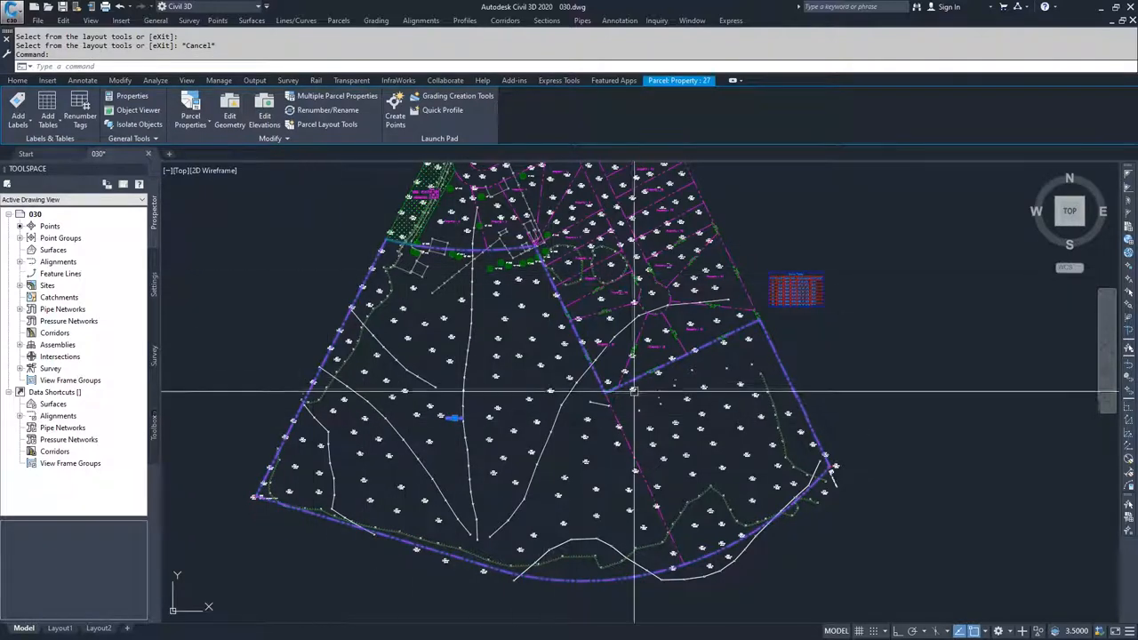